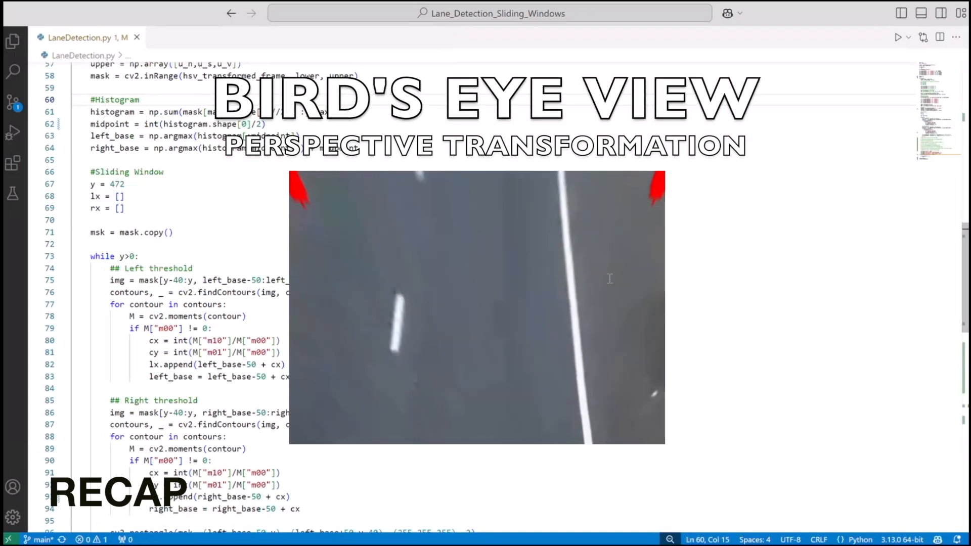
mouse_move(536, 305)
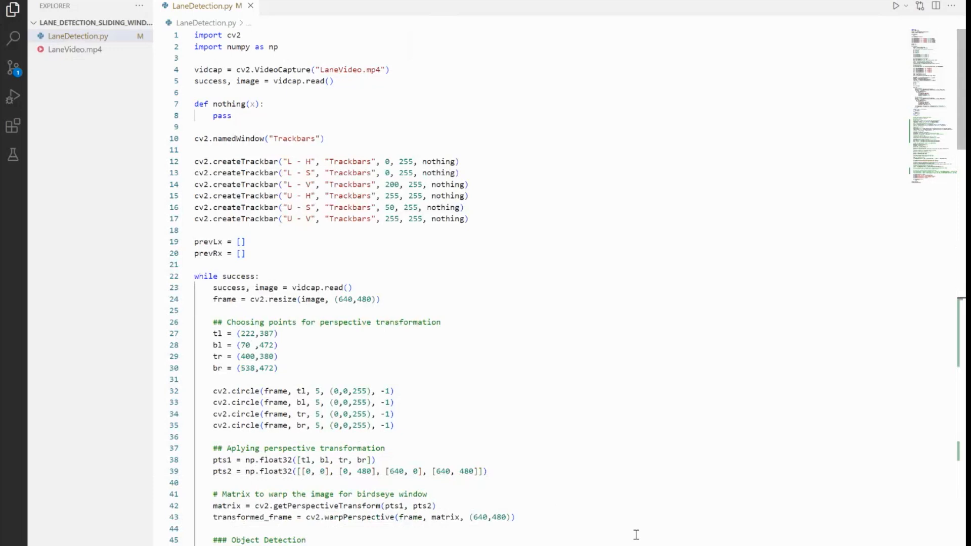
Select the commented-out cv2.line and cv2.putText steering/curvature/offset/angle lines to uncomment them
scroll(down, 3)
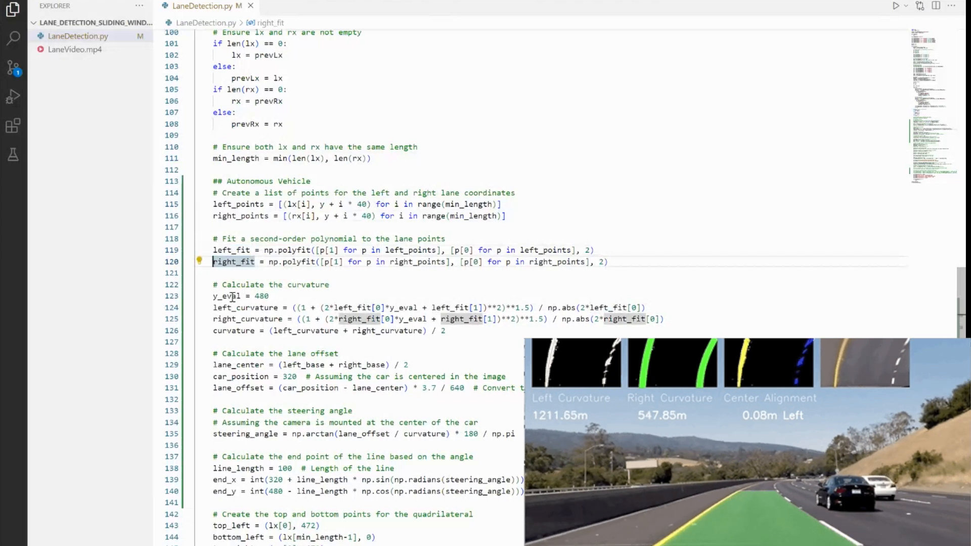
mouse_move(217, 297)
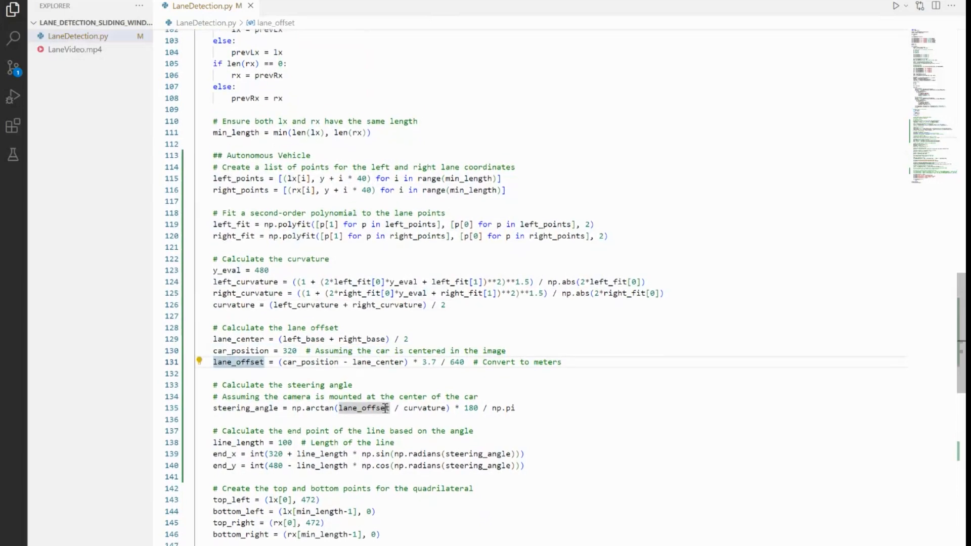
scroll(down, 3)
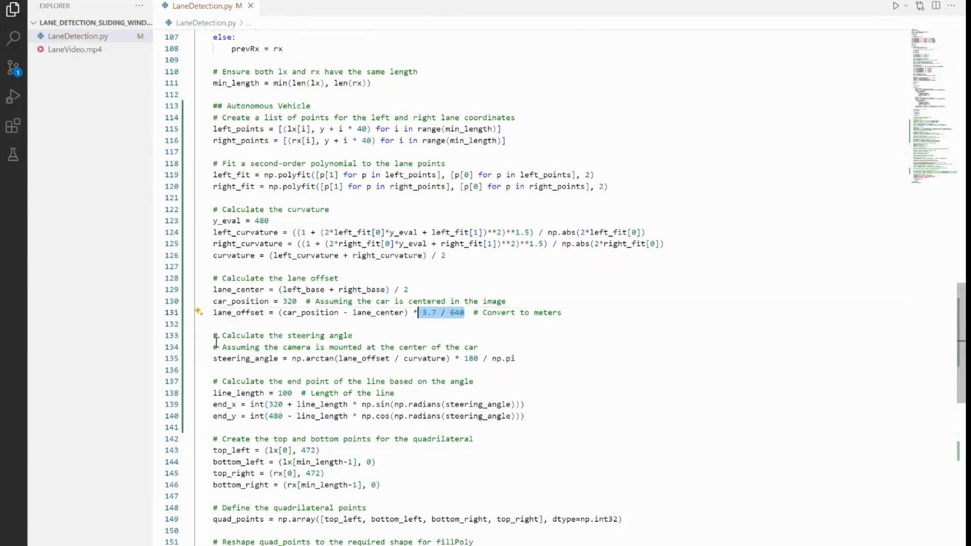
mouse_move(232, 392)
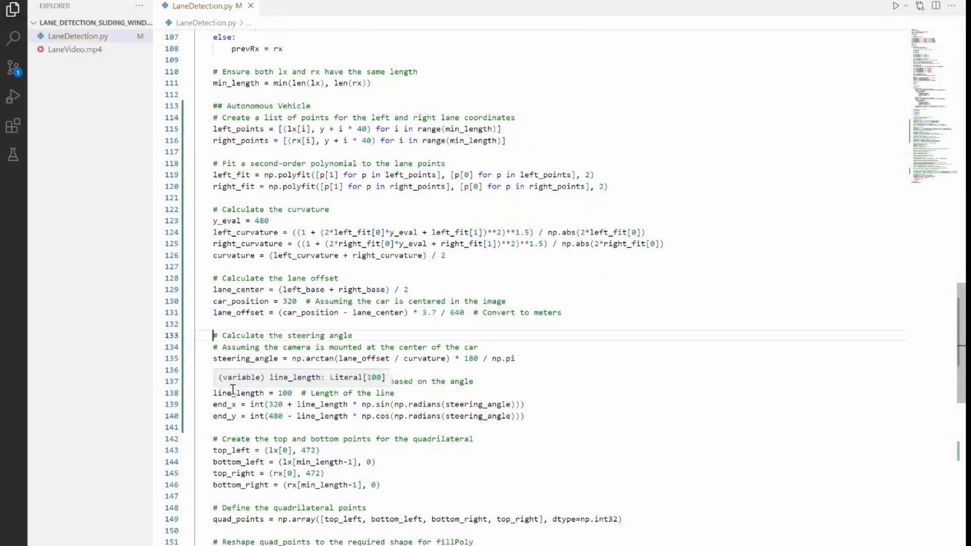
scroll(down, 3)
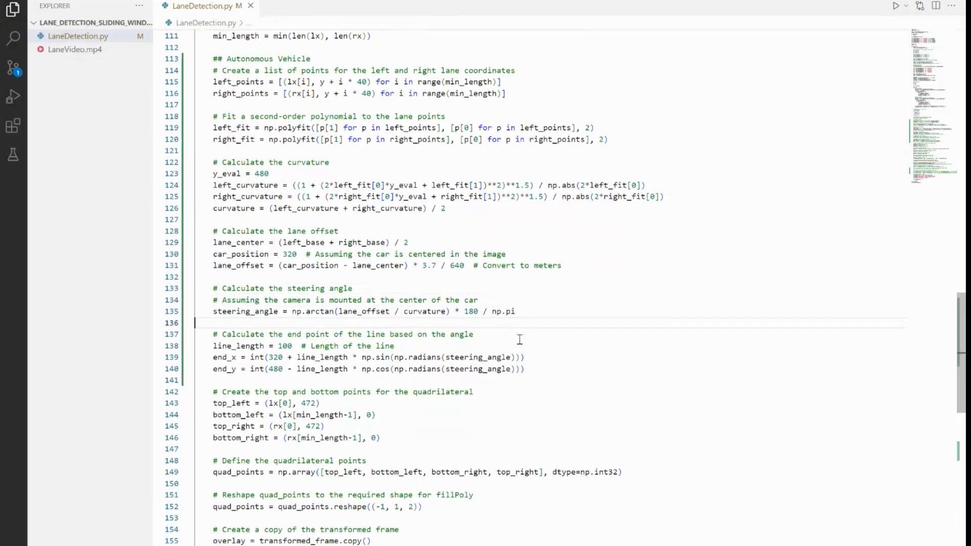
scroll(down, 3)
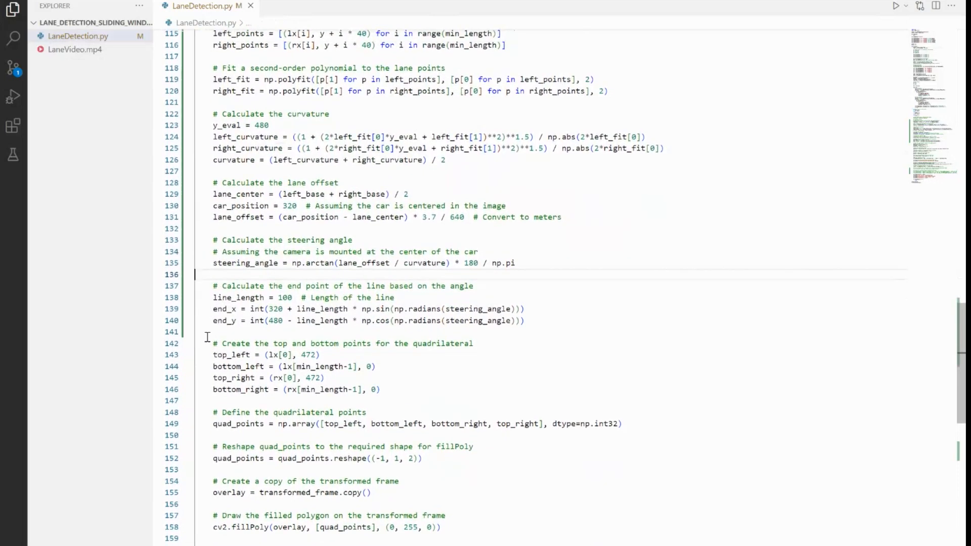
scroll(down, 3)
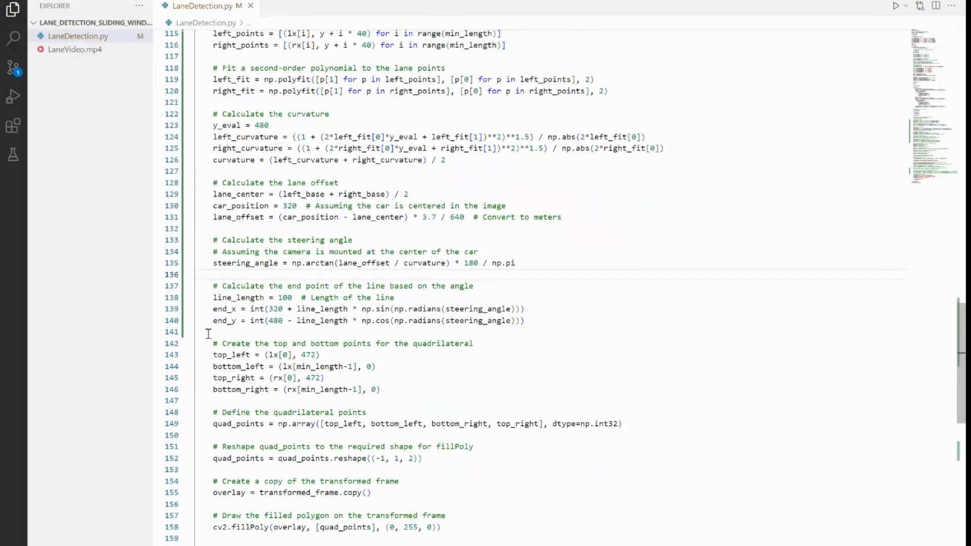
scroll(down, 3)
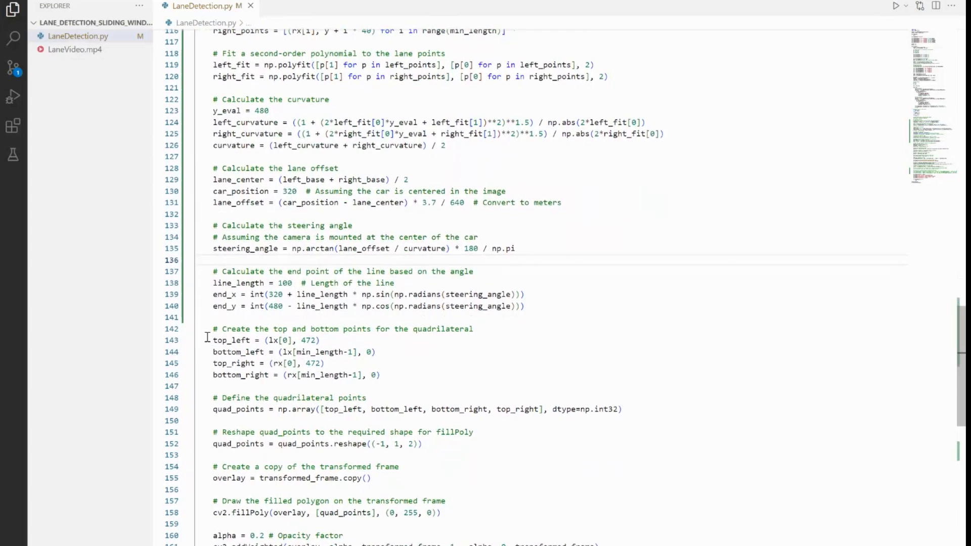
scroll(down, 3)
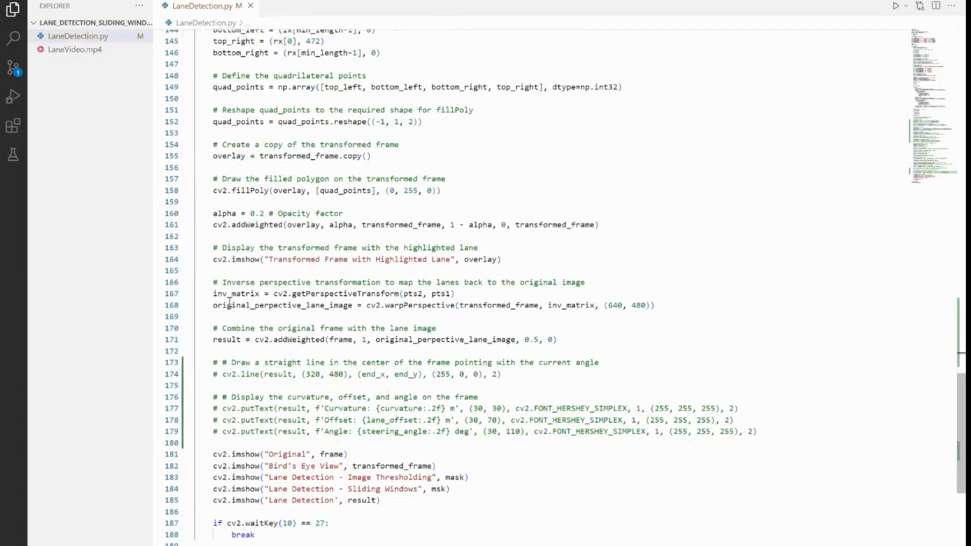
drag(214, 363, 341, 426)
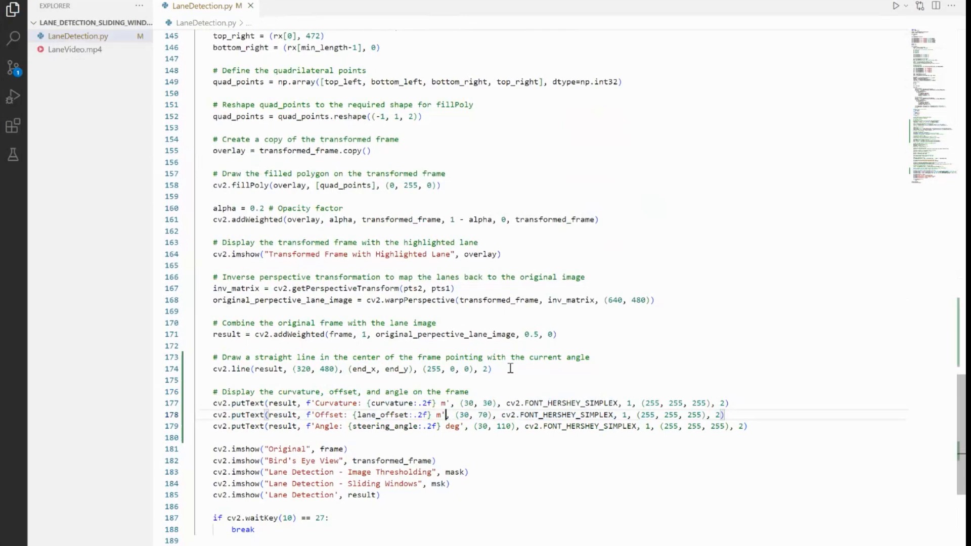
mouse_move(299, 393)
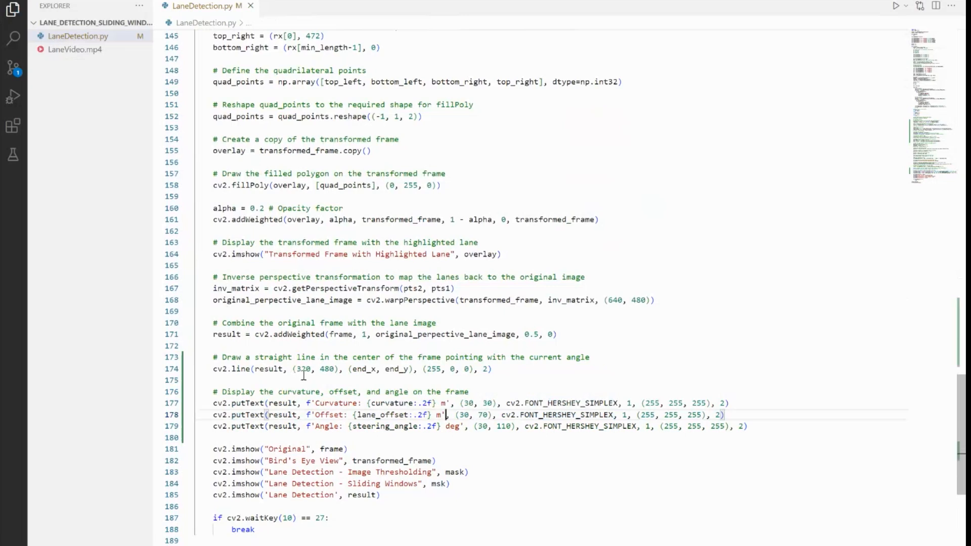
mouse_move(545, 370)
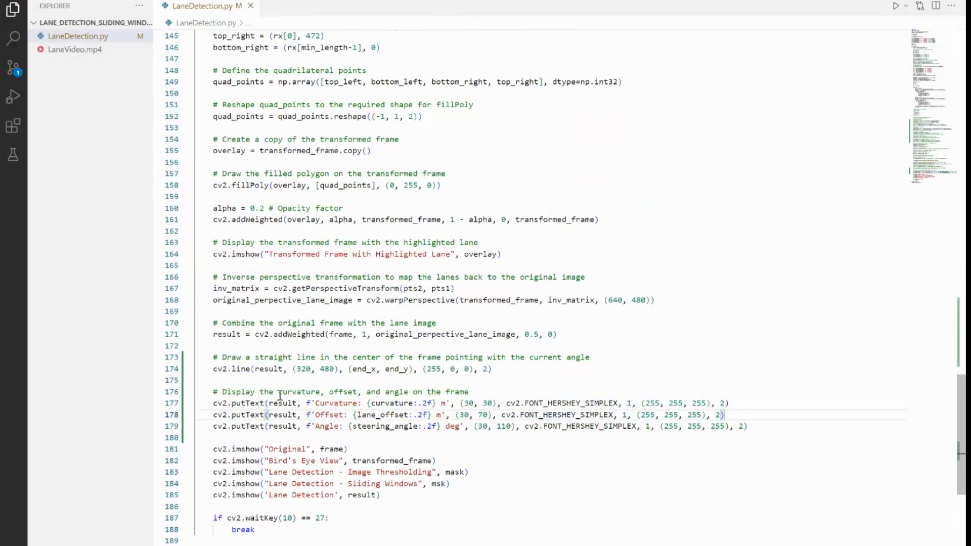
mouse_move(421, 391)
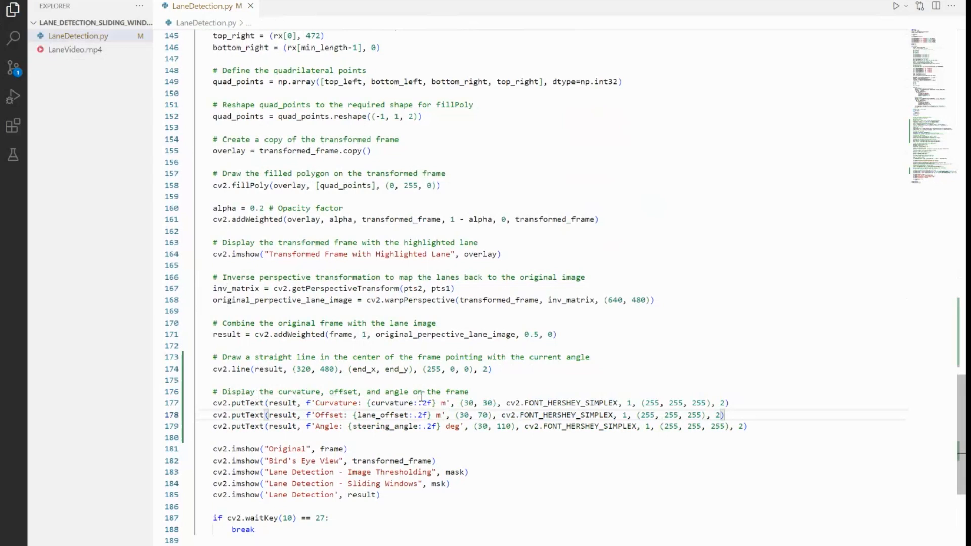